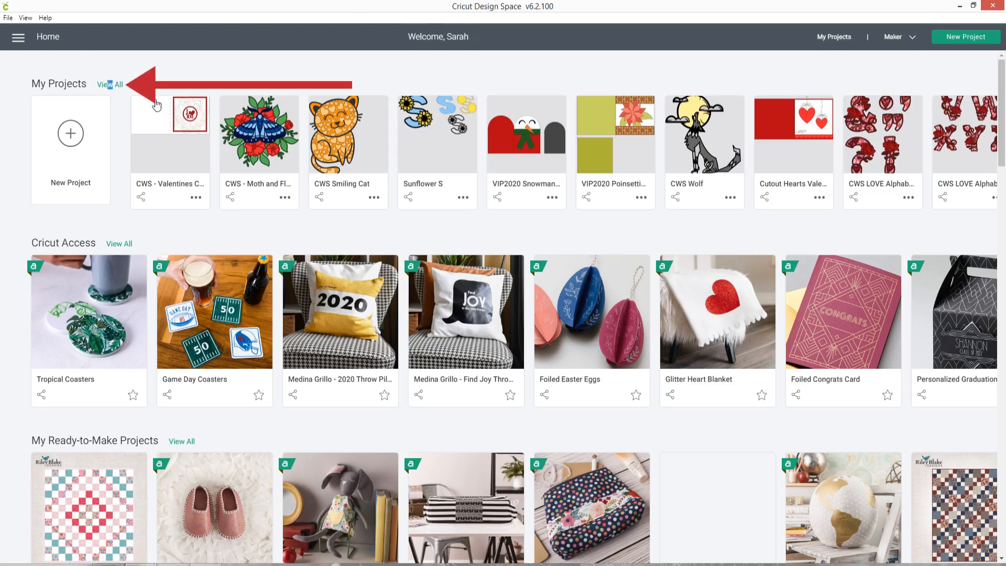
Show the full My Projects grid via View All and browse down through the saved projects
left_click(118, 84)
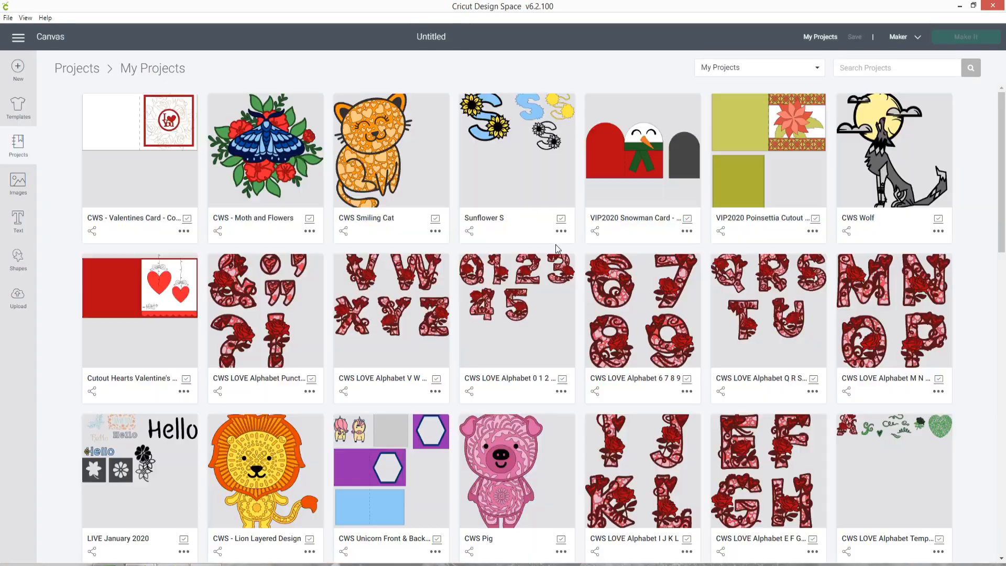
scroll("down", 3)
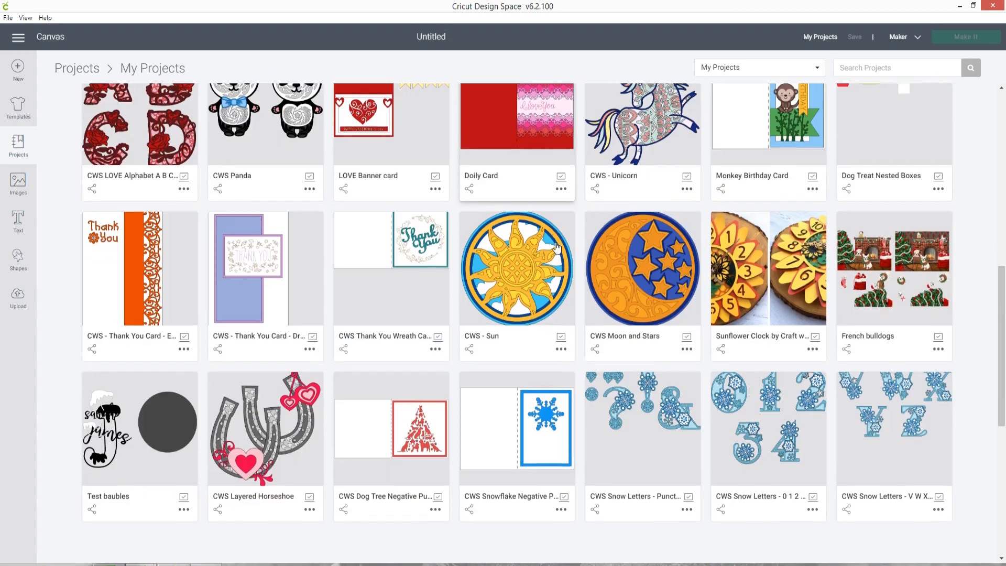
scroll("down", 3)
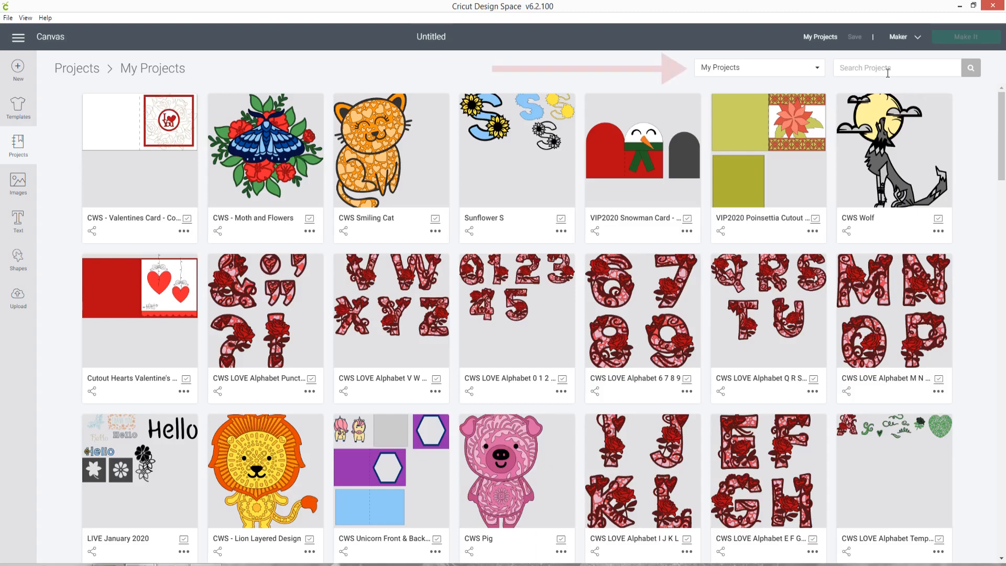
Search My Projects for 'card' and browse the matching results like Doily Card and Monkey Birthday Card
left_click(759, 67)
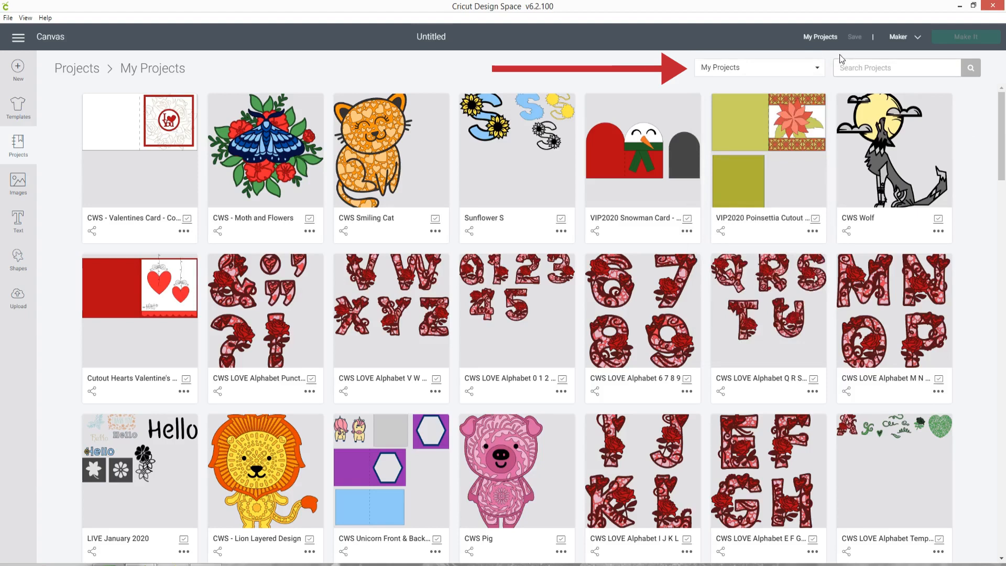
type("card")
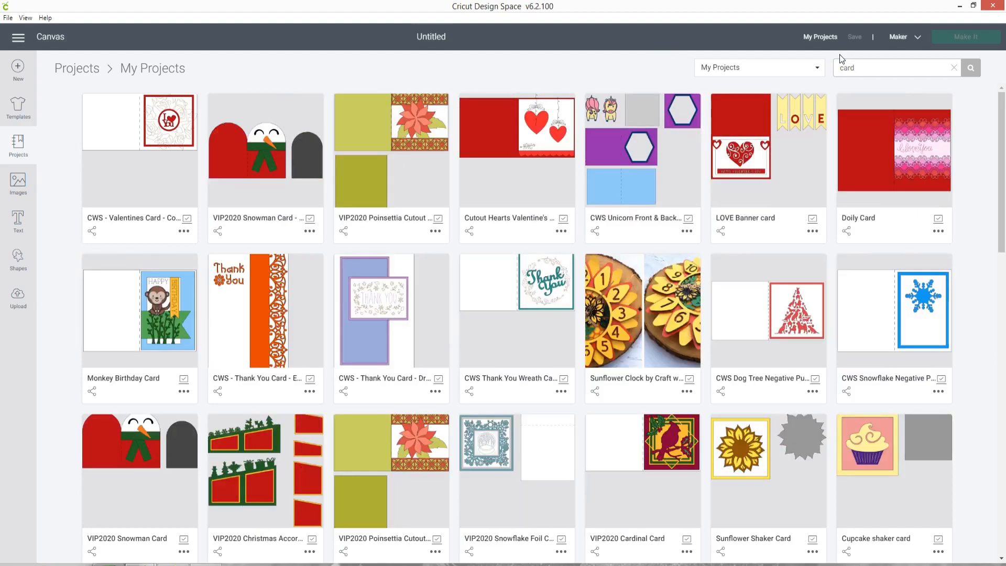
scroll("down", 3)
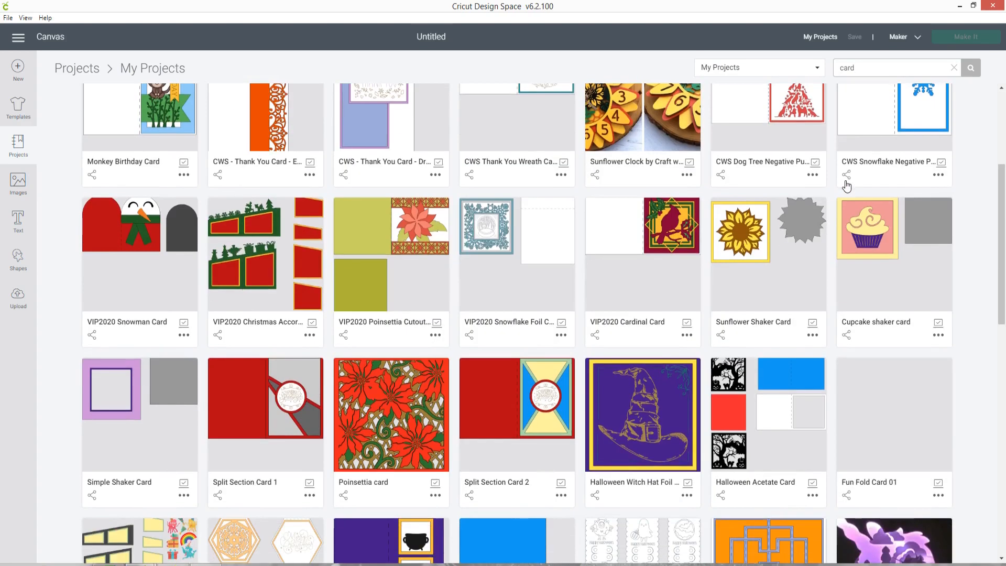
scroll("down", 3)
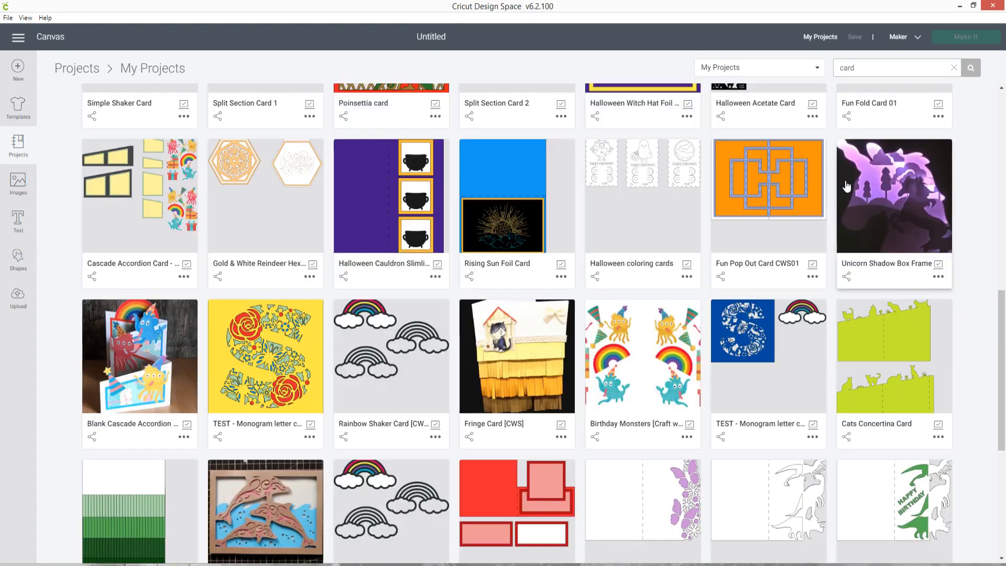
scroll("down", 3)
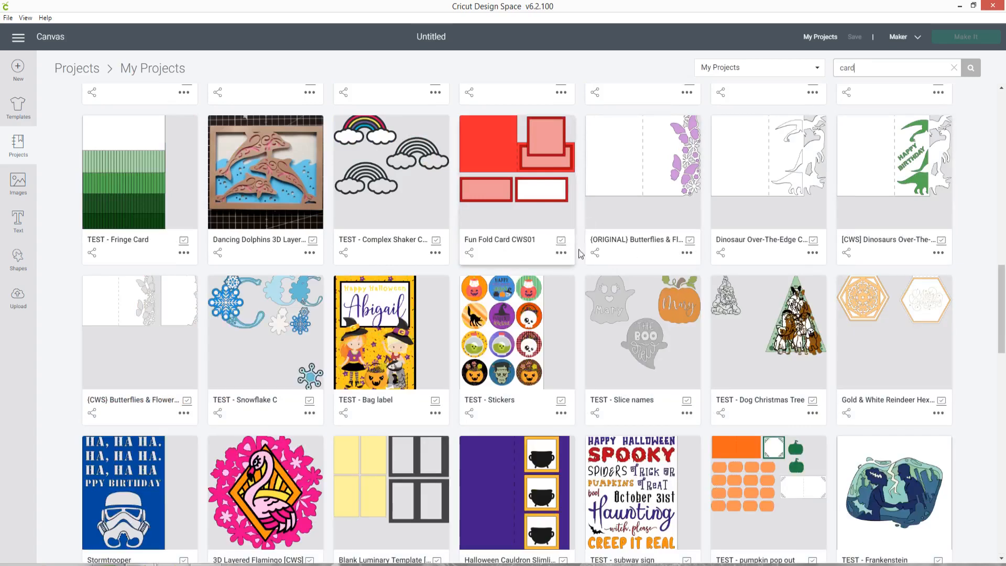
scroll("down", 3)
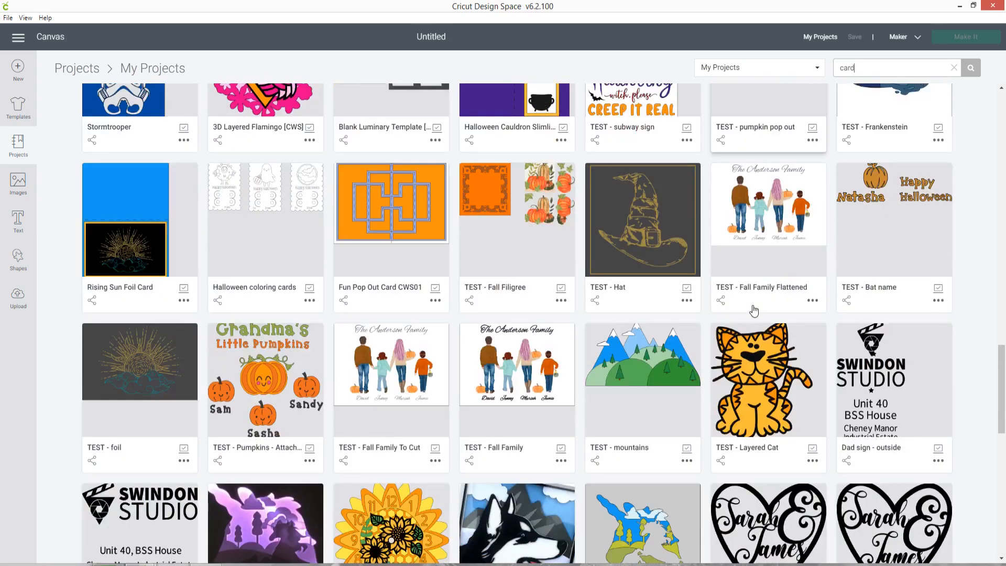
scroll("down", 3)
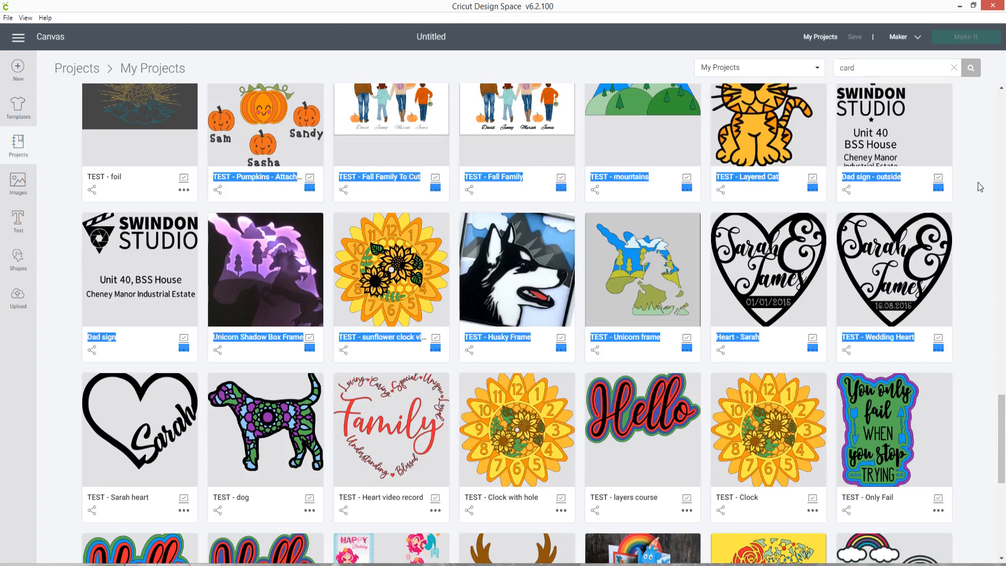
scroll("down", 3)
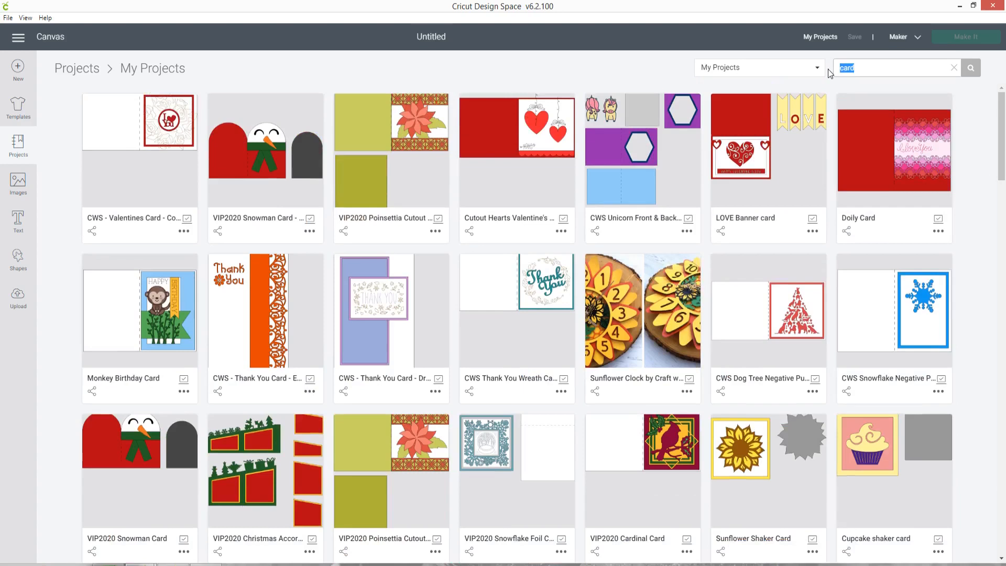
type("wolf")
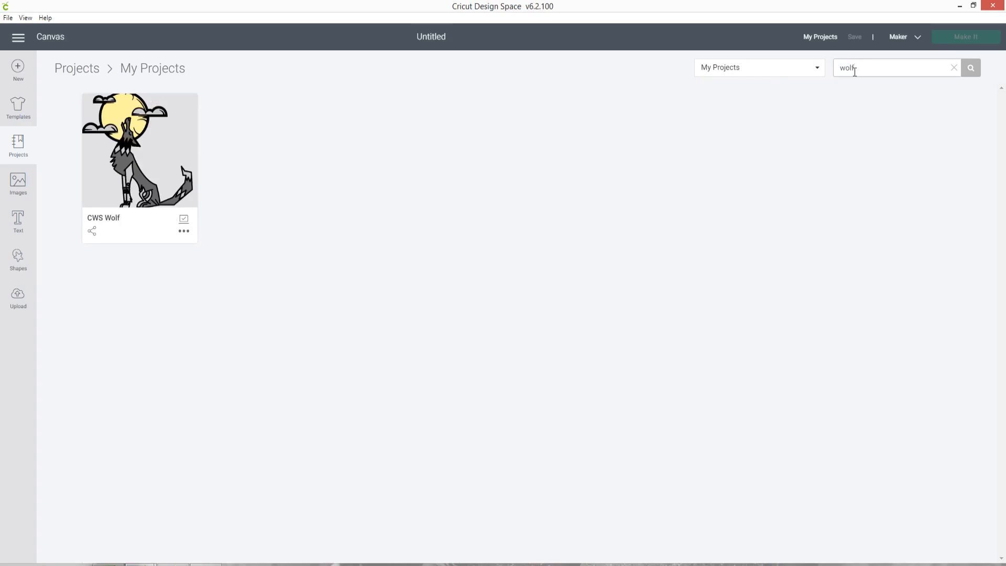
mouse_move(101, 227)
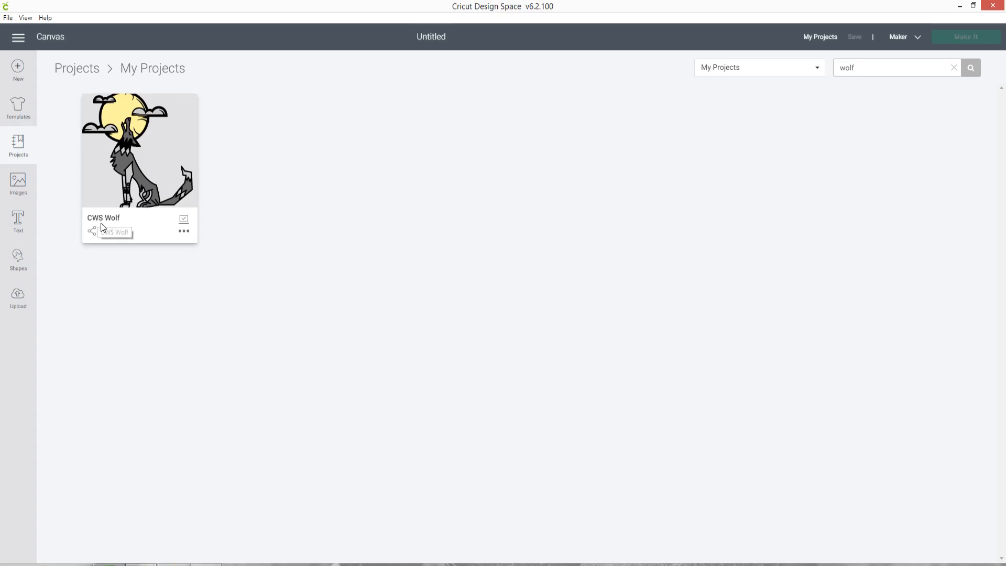
mouse_move(575, 115)
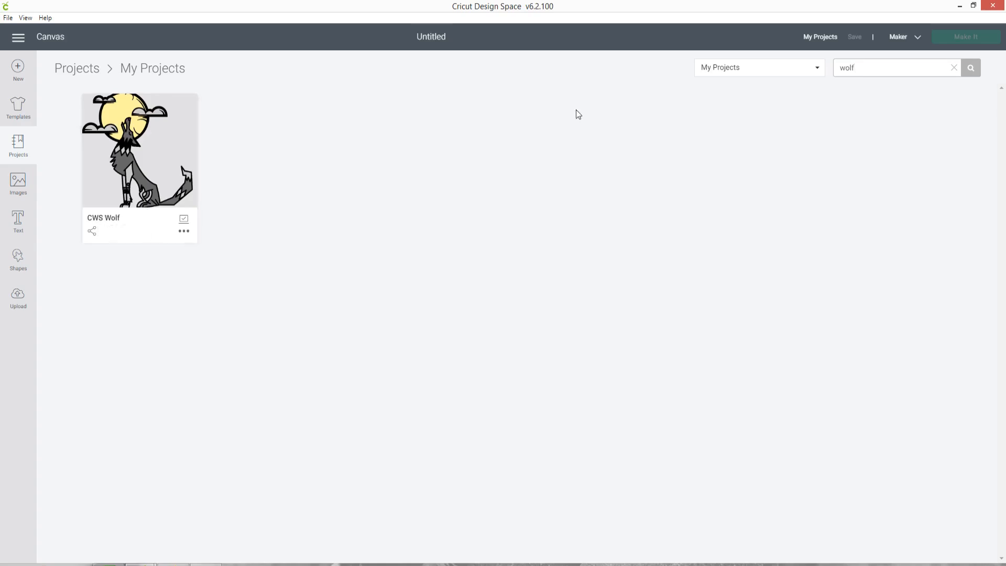
type("m")
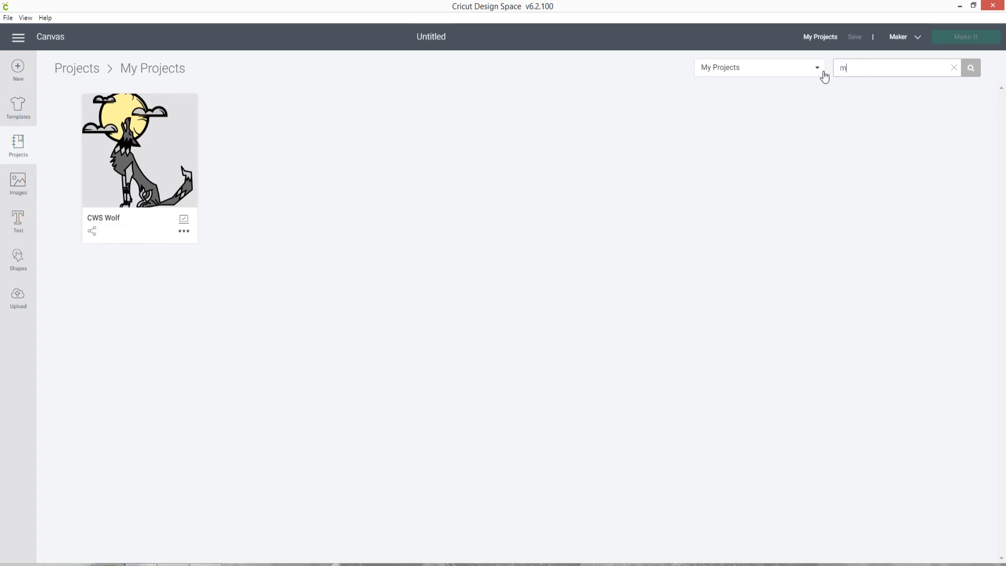
type("oon")
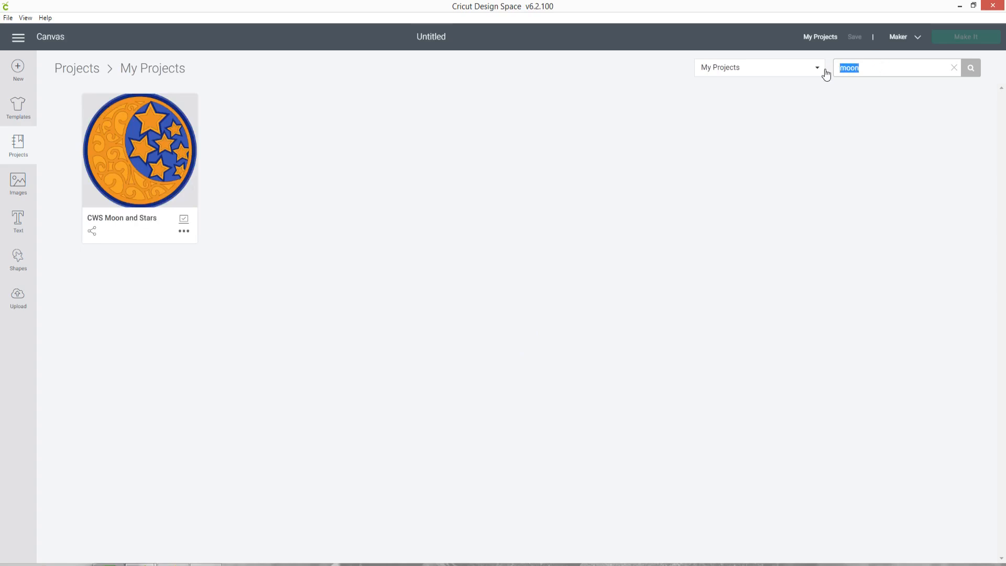
type("wolf")
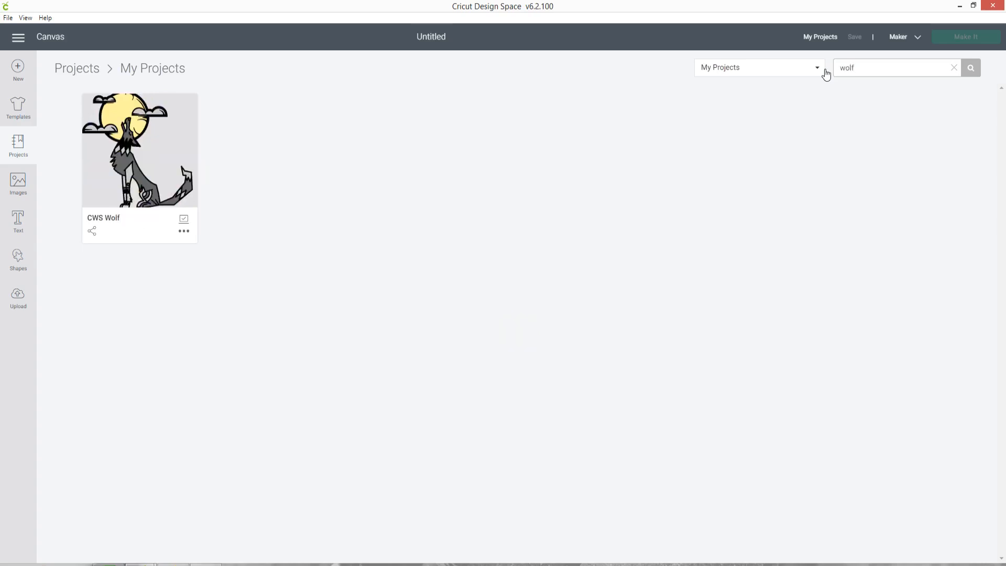
mouse_move(265, 251)
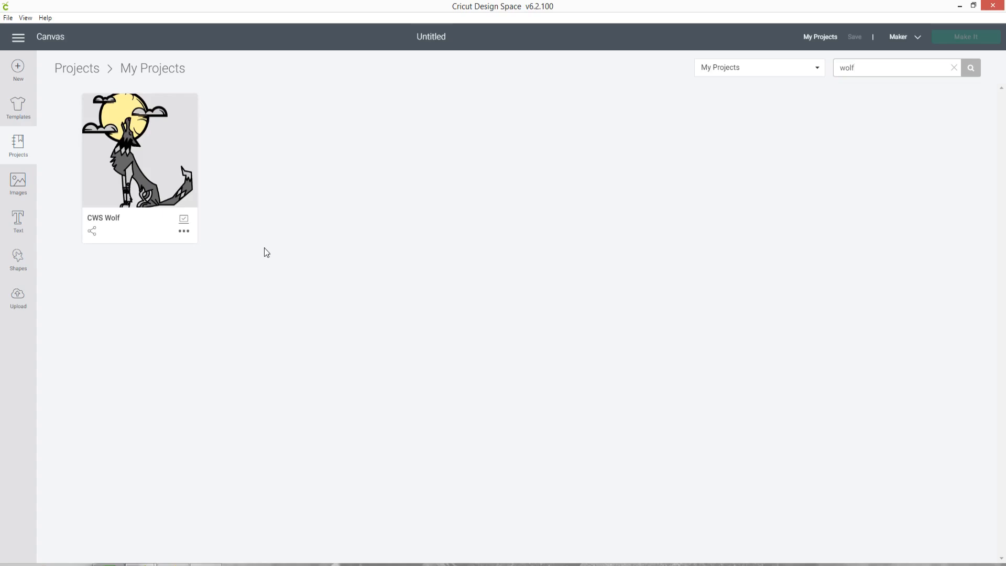
mouse_move(290, 165)
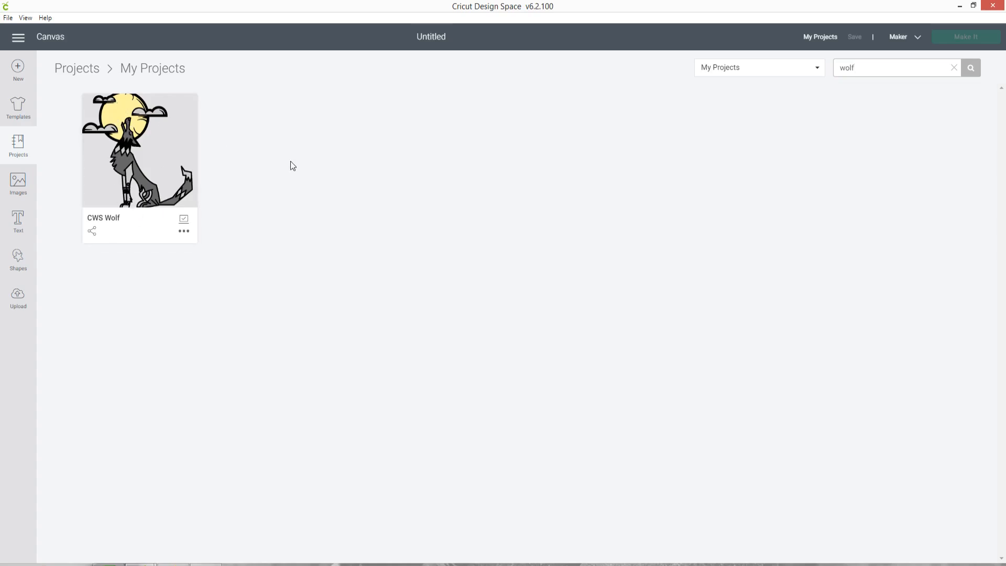
mouse_move(154, 221)
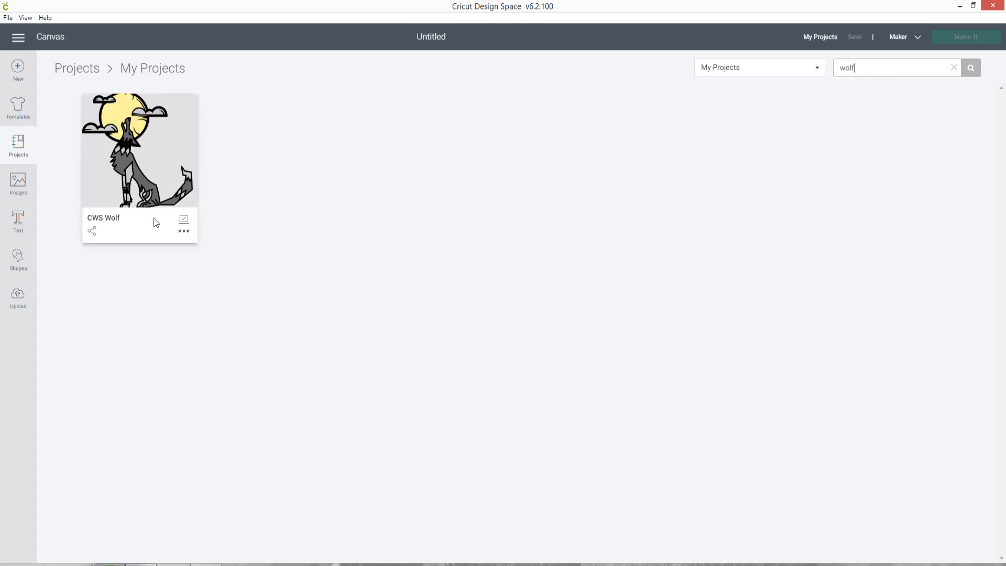
mouse_move(229, 201)
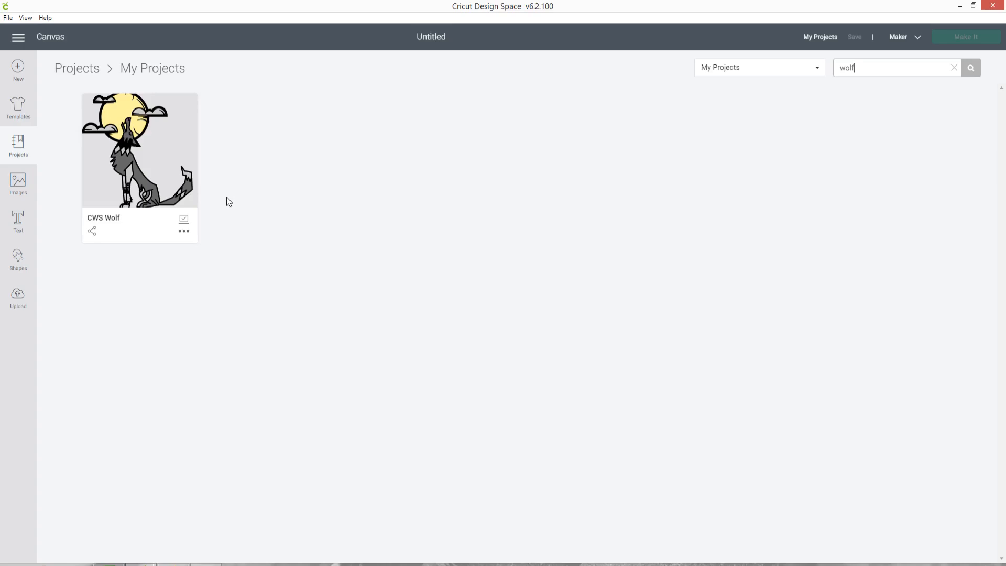
mouse_move(250, 219)
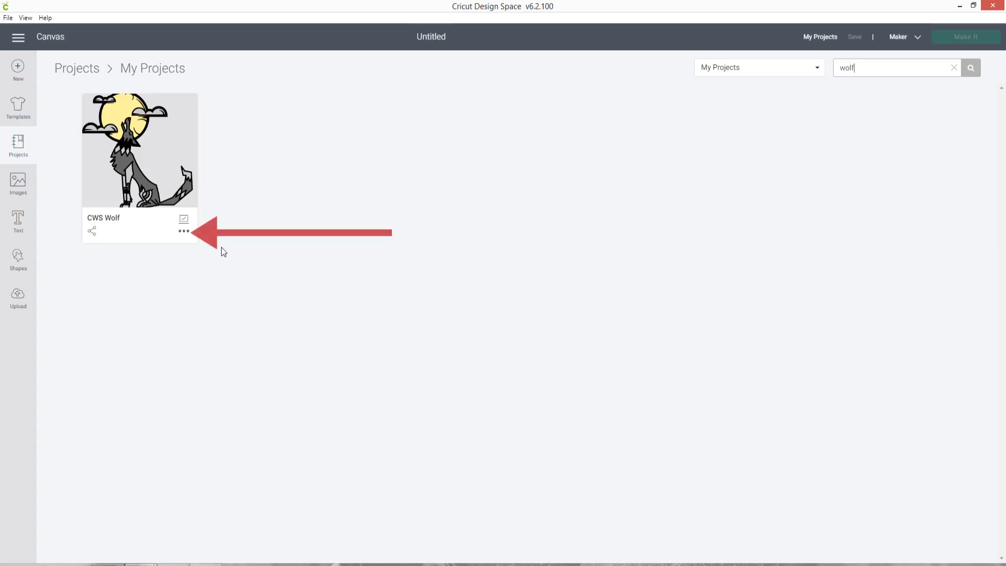
mouse_move(185, 231)
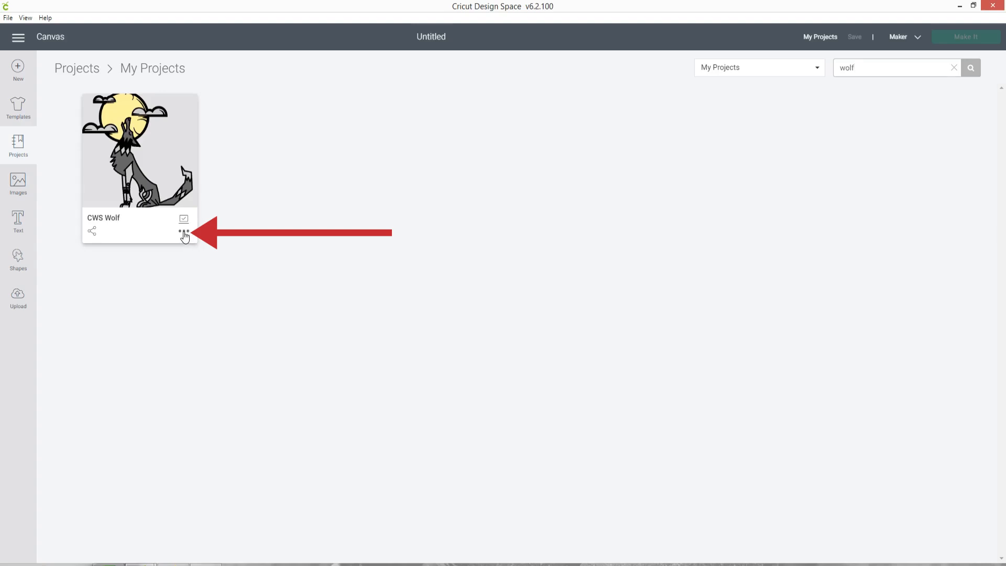
Give CWS Wolf the description 'Wolf howing at moon' in Edit Project Details and save it
left_click(185, 233)
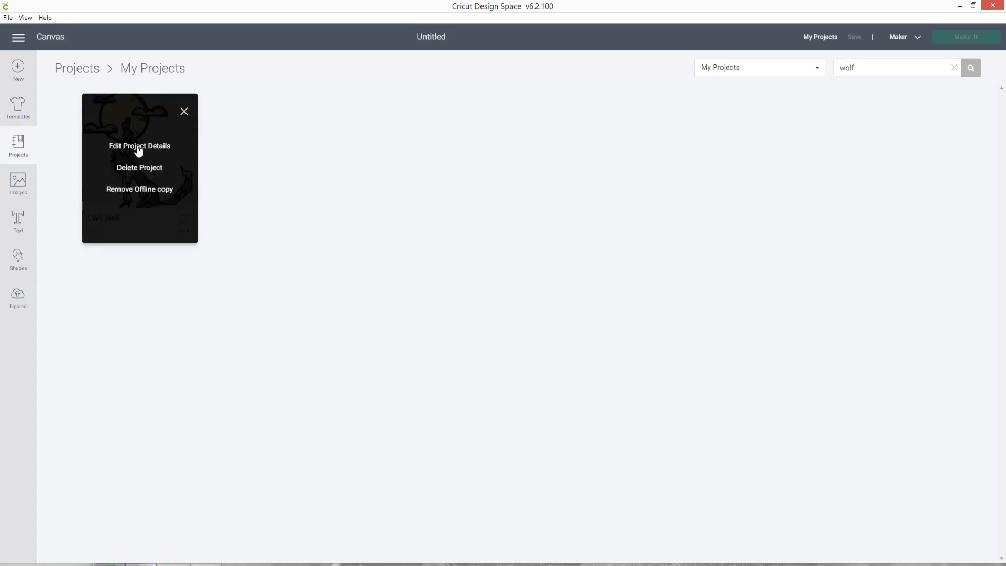
left_click(139, 146)
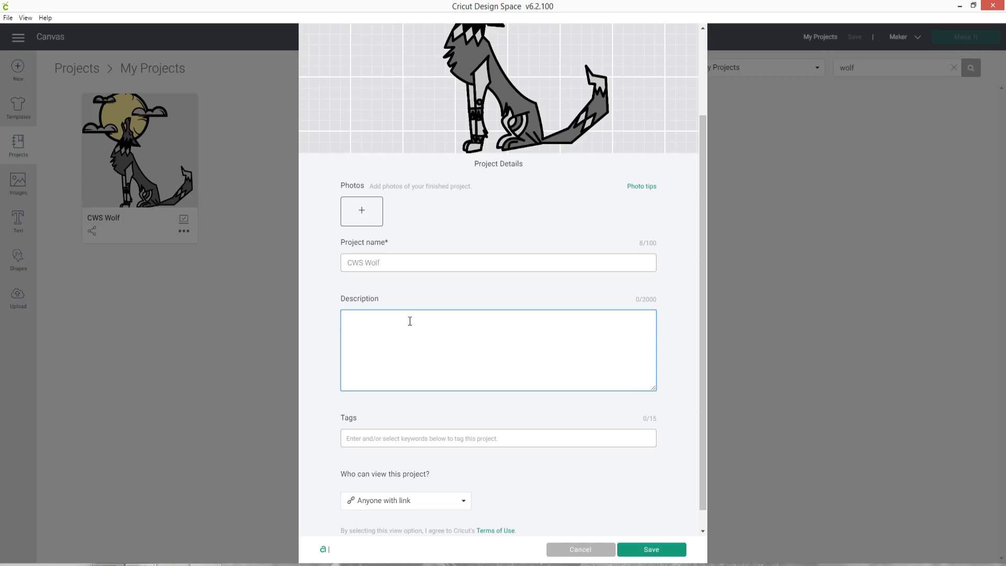
mouse_move(405, 252)
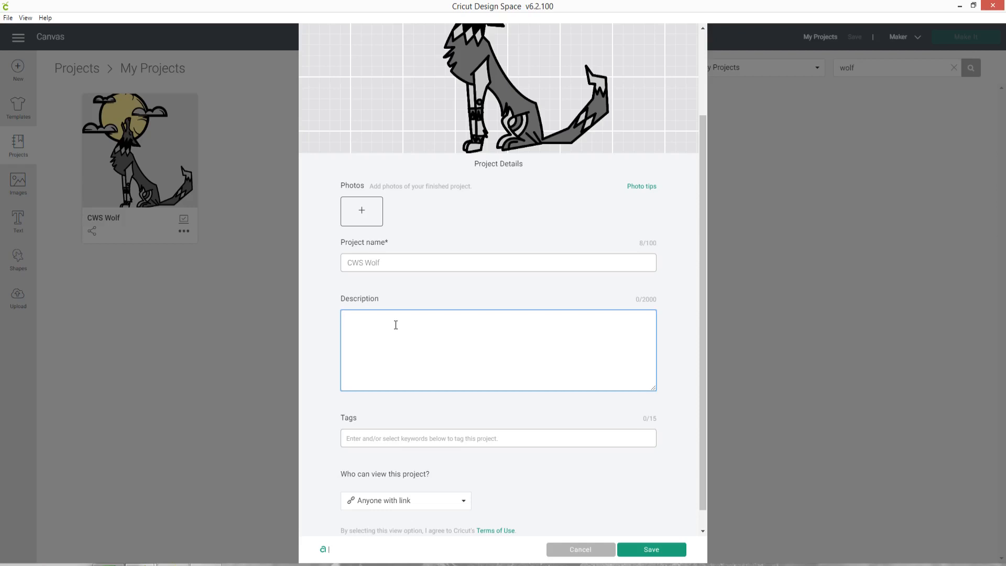
type("Wofl")
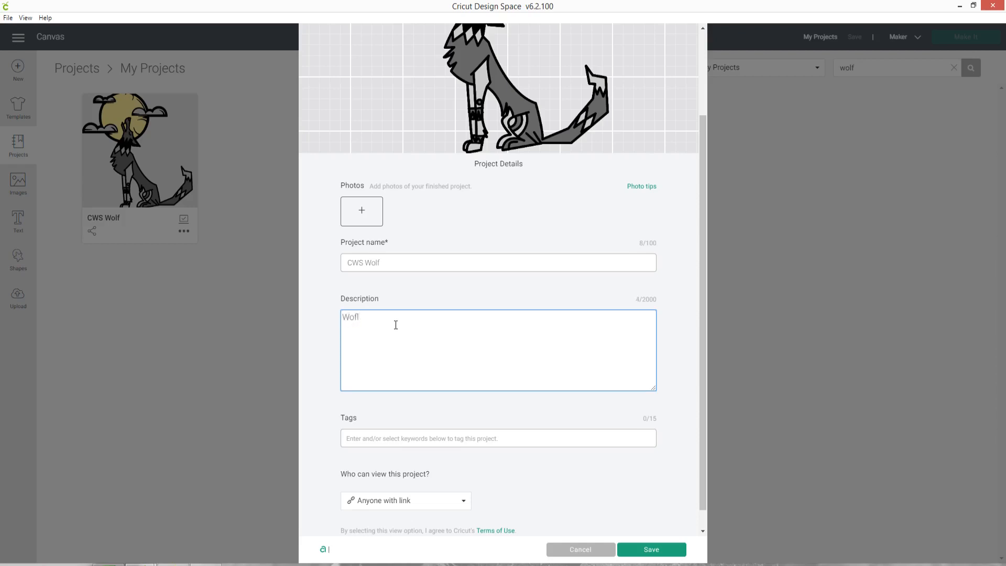
type("Wolf howing at moon")
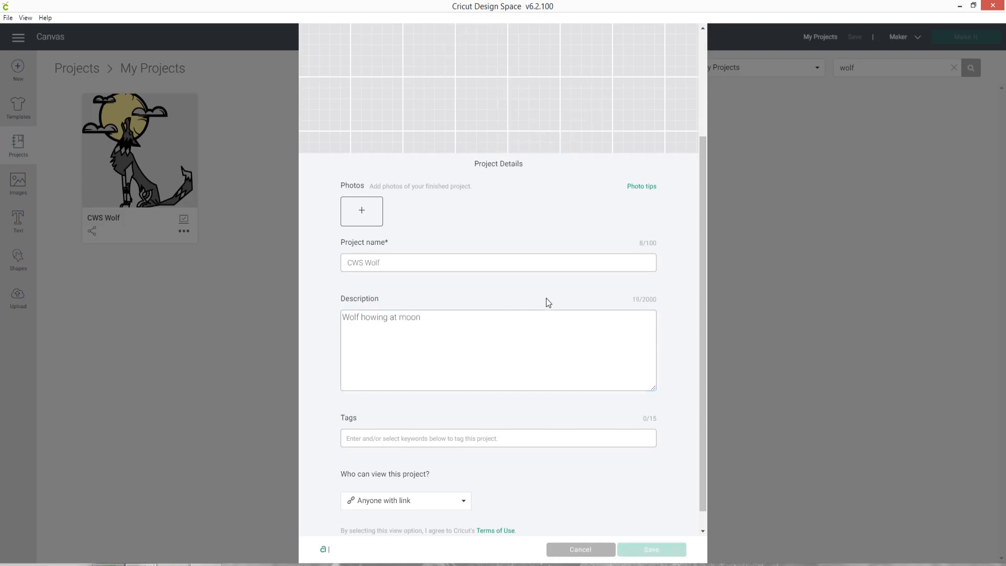
left_click(649, 549)
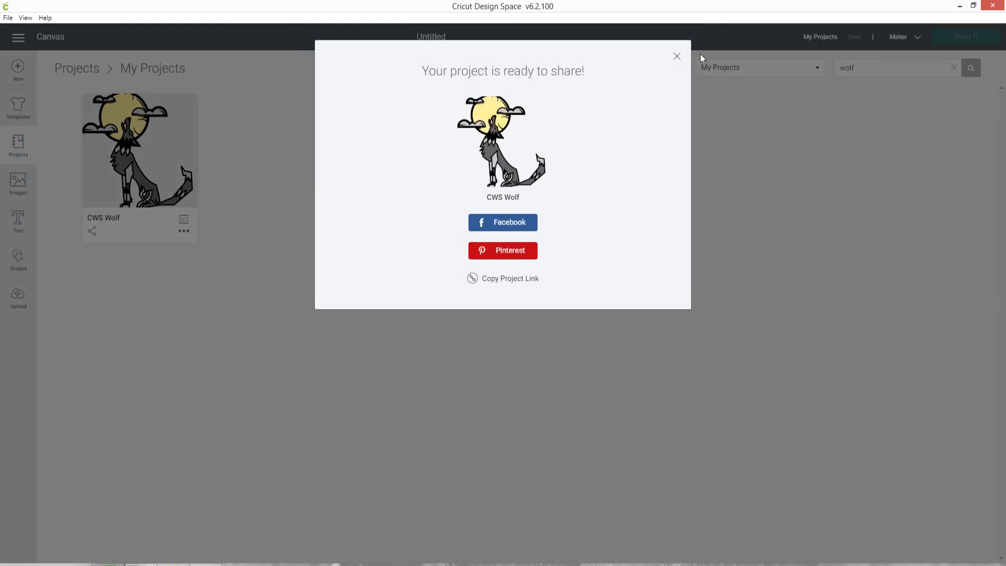
Dismiss the share confirmation and search My Projects for 'moon', listing CWS Wolf and CWS Moon and Stars
left_click(676, 57)
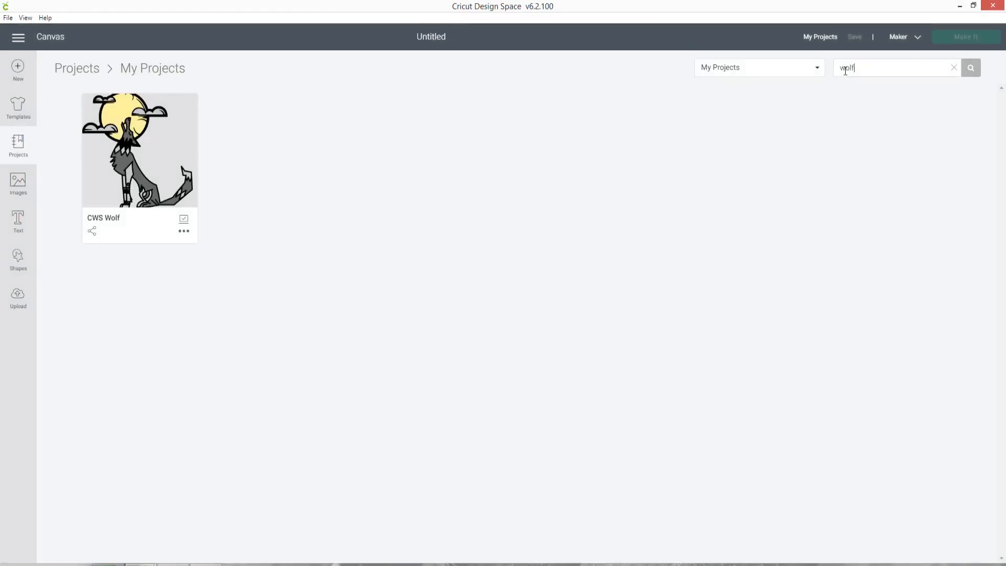
type("moon")
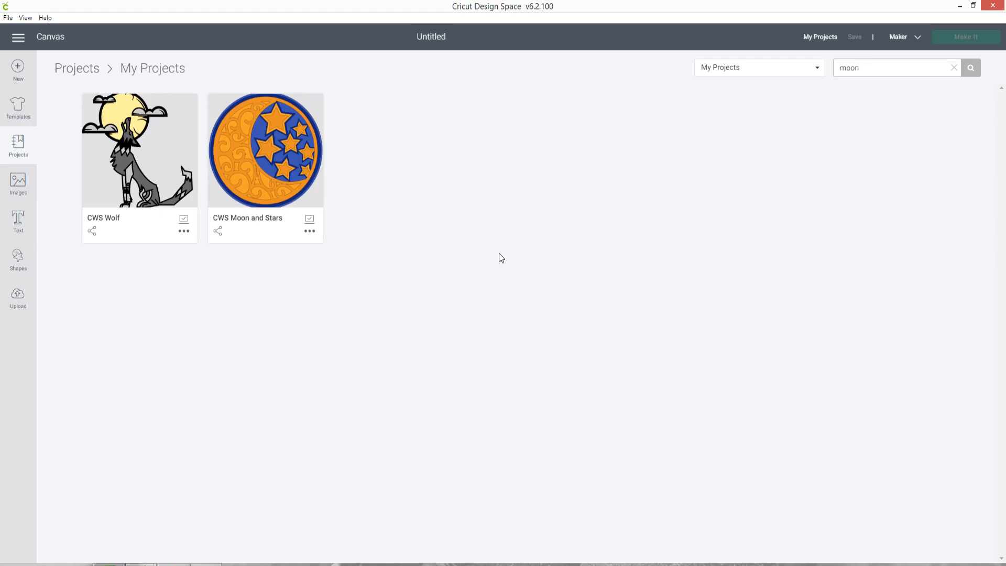
left_click(896, 67)
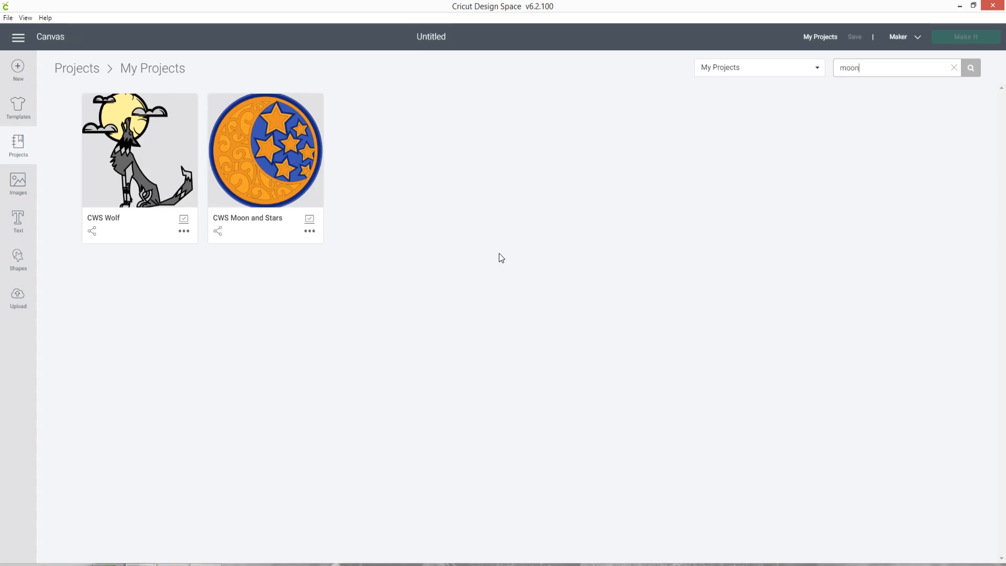